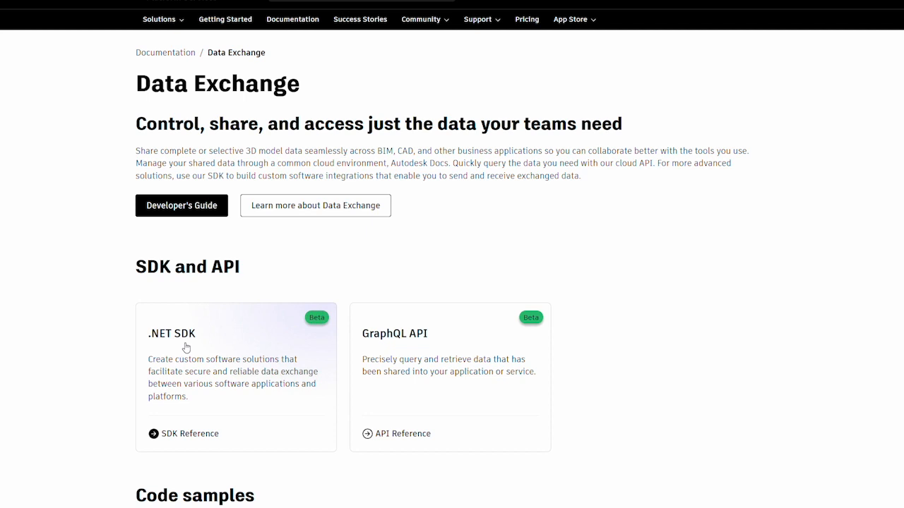
Step: Open the bootcampApril2023 app from Applications to view its client credentials and callback URL
{"action": "scroll", "scroll_direction": "down", "scroll_amount": 3}
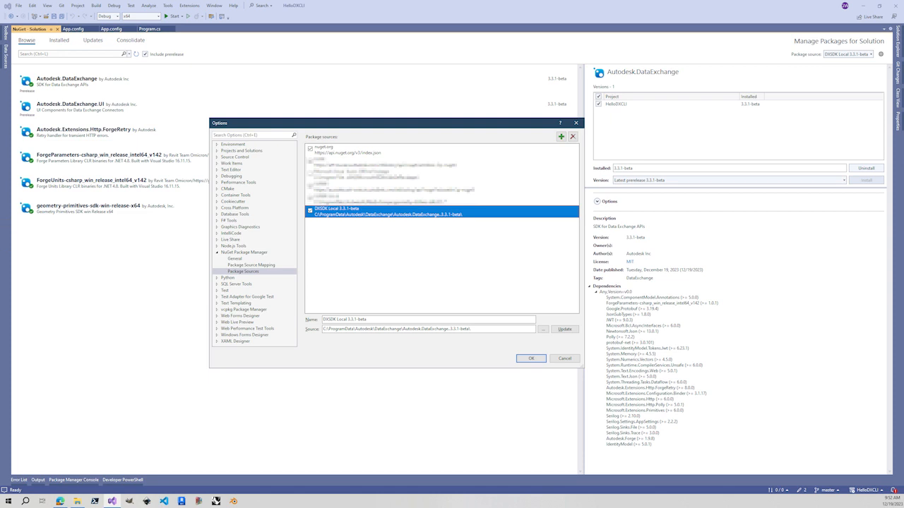
{"action": "left_click", "coordinate": [96, 24]}
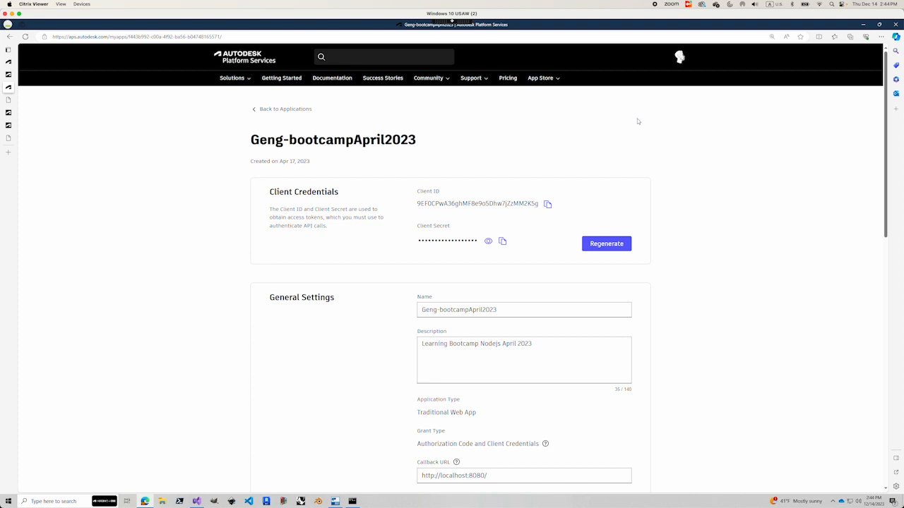
{"action": "left_click", "coordinate": [680, 57]}
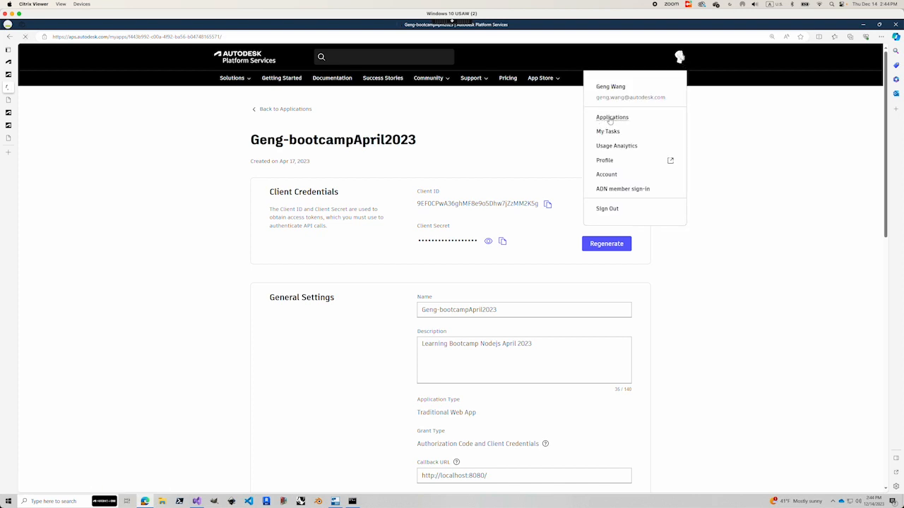
{"action": "left_click", "coordinate": [612, 117]}
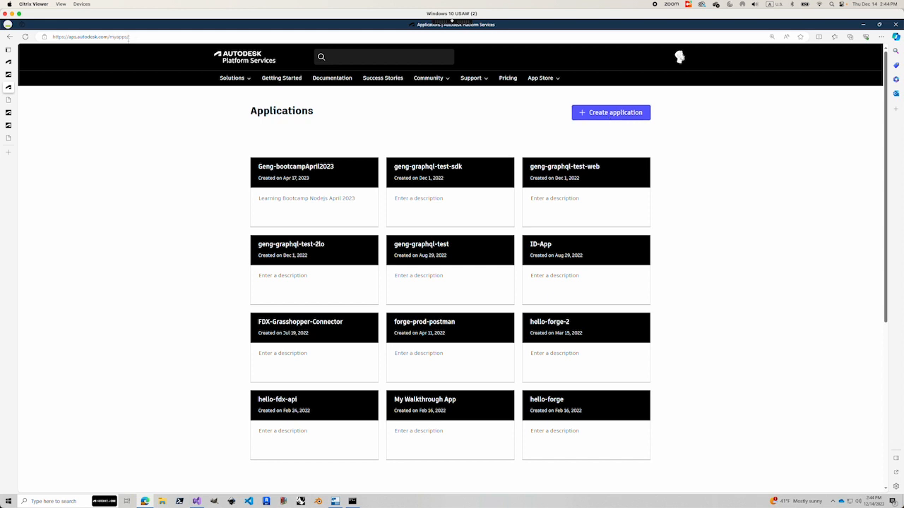
{"action": "left_click", "coordinate": [314, 172]}
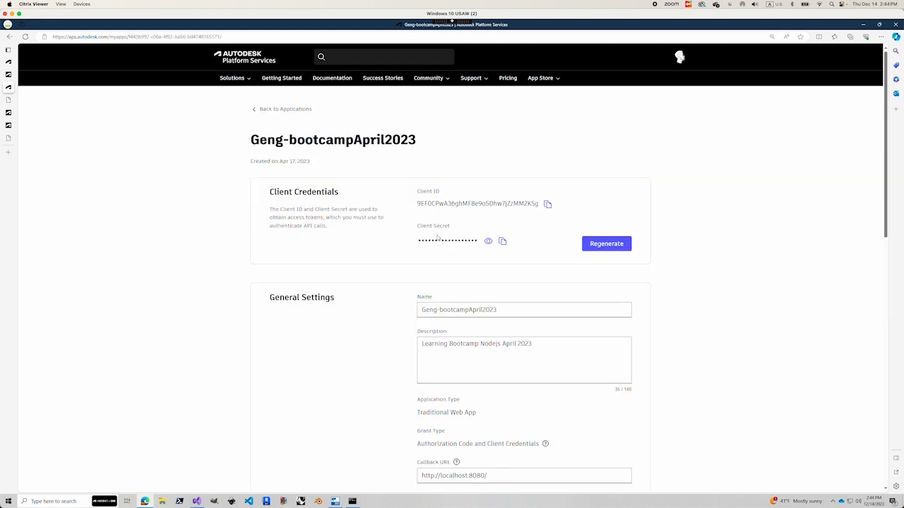
{"action": "scroll", "scroll_direction": "down", "scroll_amount": 3}
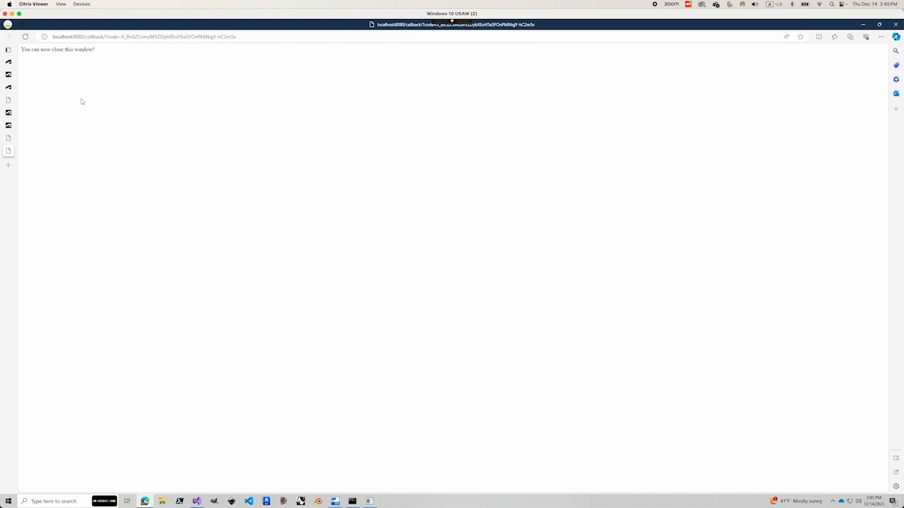
{"action": "mouse_move", "coordinate": [53, 83]}
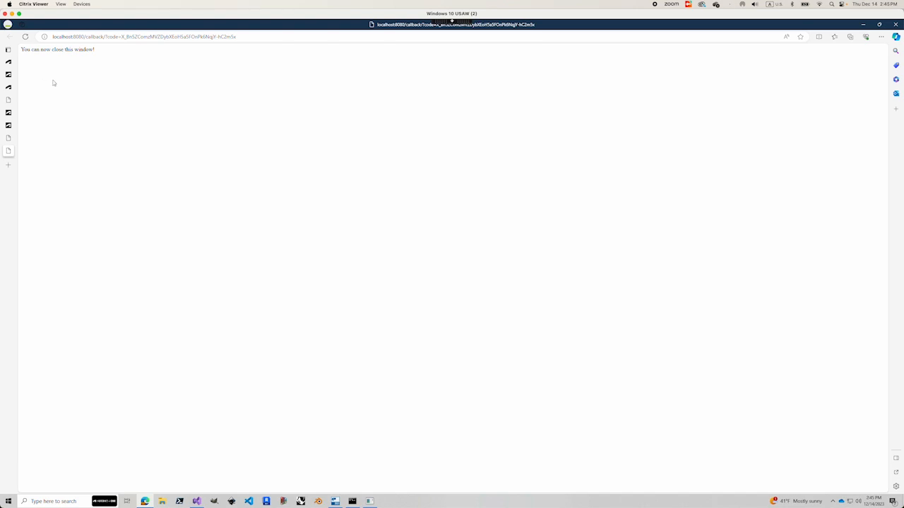
{"action": "mouse_move", "coordinate": [84, 100]}
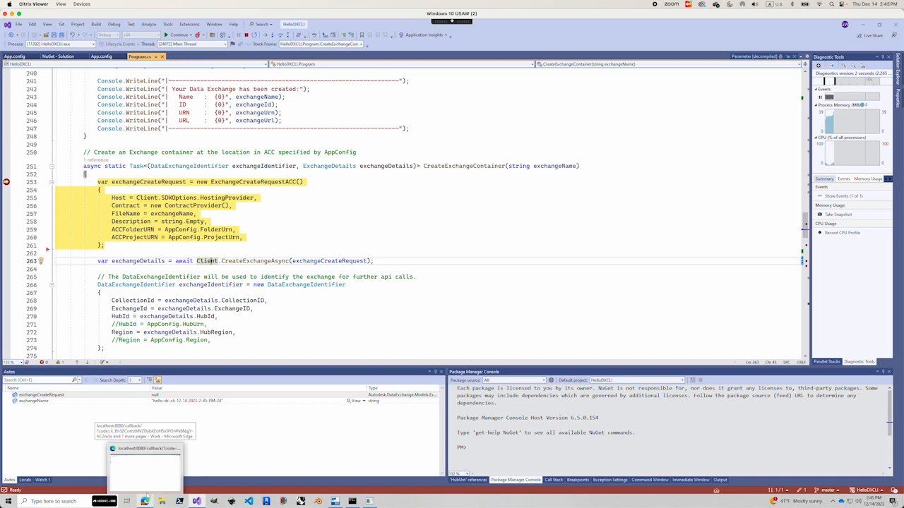
Step: Bring back the Edge localhost sign-in callback page, then switch to the Data Exchange Model Explorer
{"action": "left_click", "coordinate": [144, 459]}
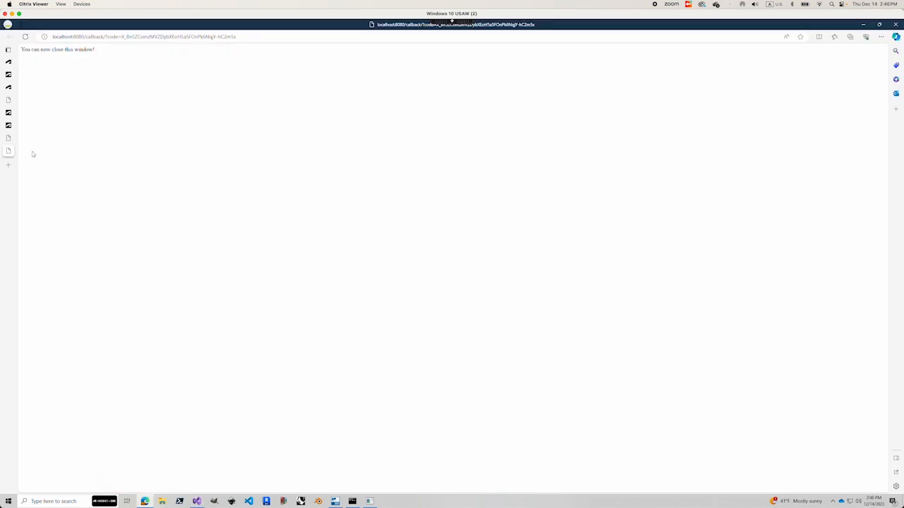
{"action": "left_click", "coordinate": [9, 50]}
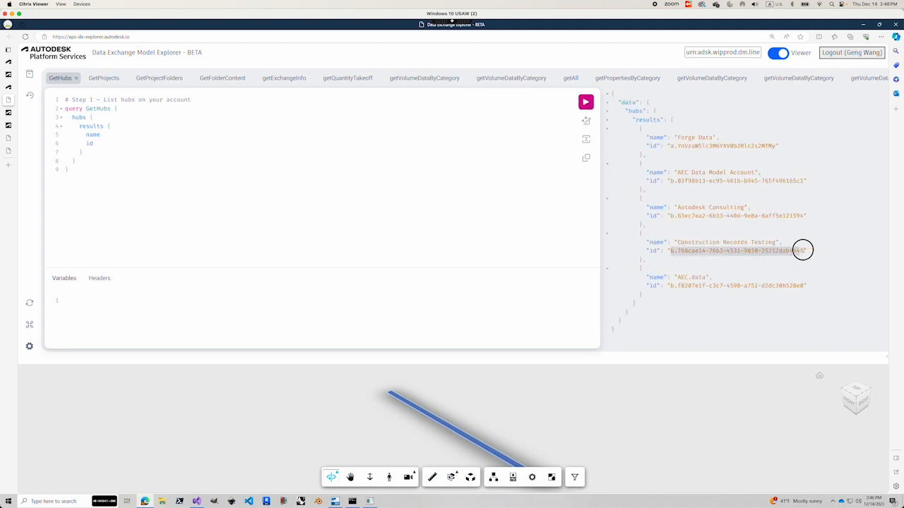
Step: Run GetHubs and select the Construction Records Testing hub id from the five results
{"action": "left_click", "coordinate": [103, 78]}
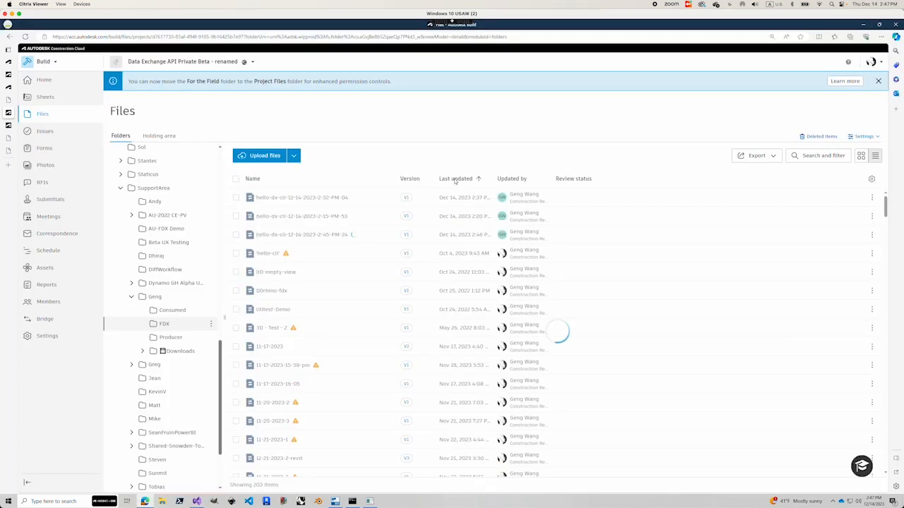
Step: Sort the Geng FDX folder by Last updated, newest first
{"action": "left_click", "coordinate": [455, 178]}
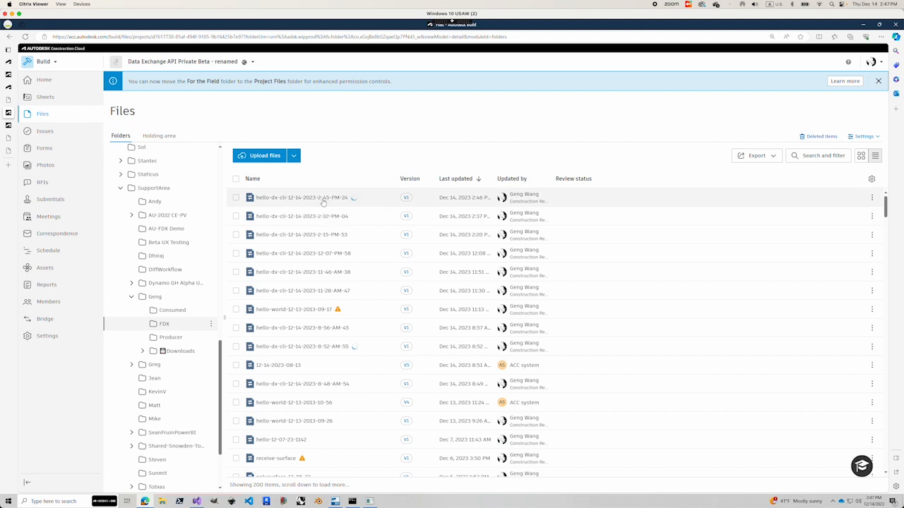
{"action": "mouse_move", "coordinate": [299, 199]}
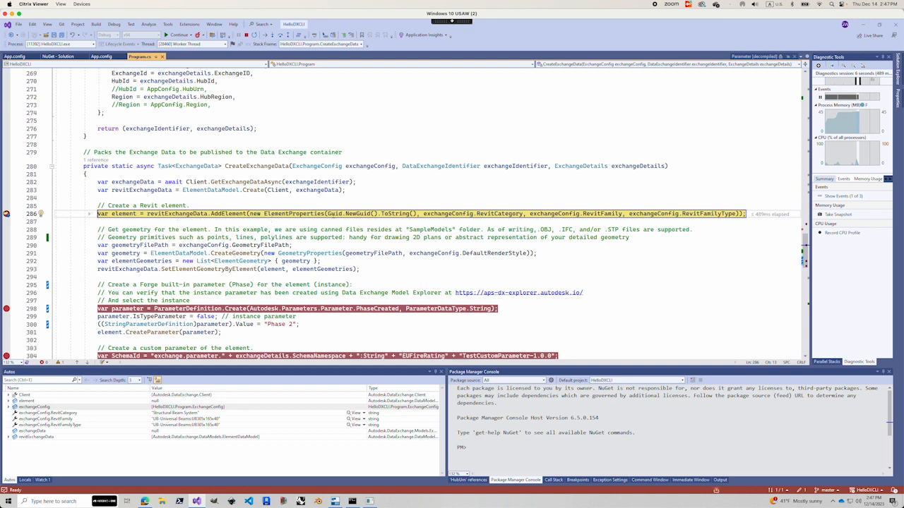
{"action": "mouse_move", "coordinate": [495, 213]}
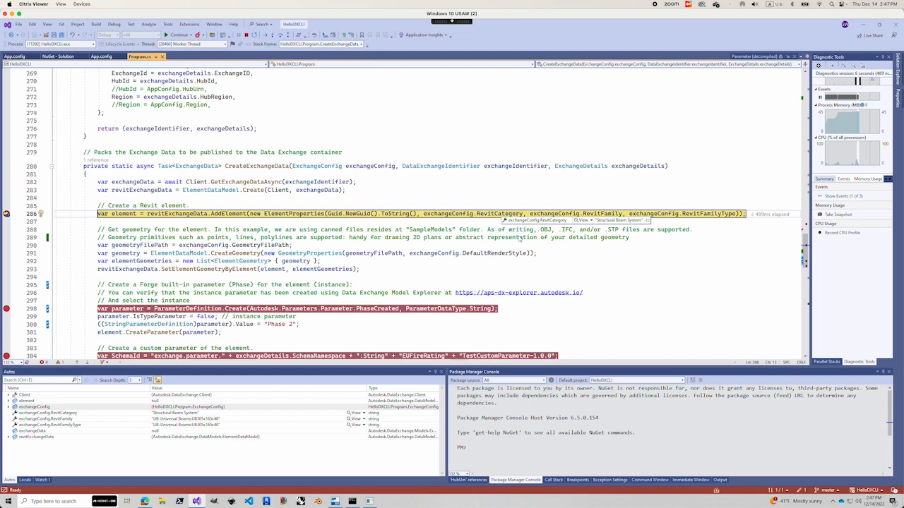
Step: Resume HelloDXCLI past the beam and Phase Created code to the FireRating breakpoint
{"action": "key", "text": "F10"}
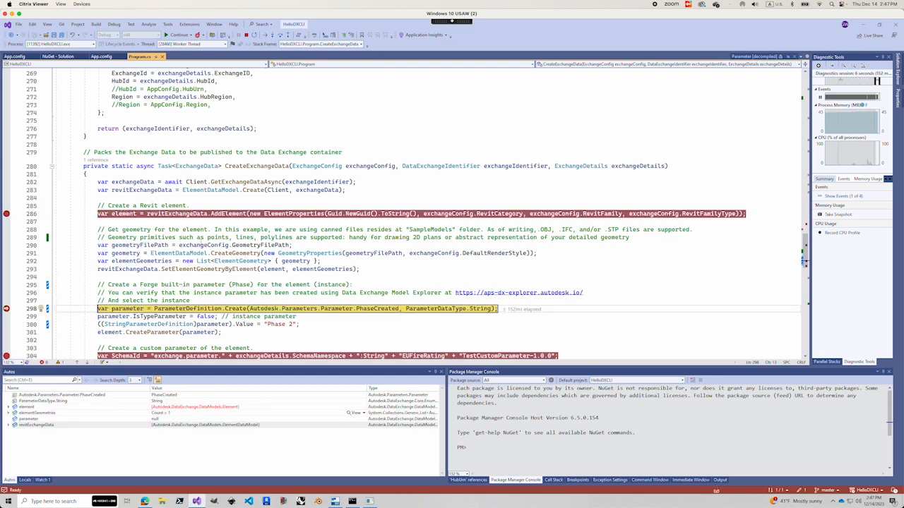
{"action": "mouse_move", "coordinate": [270, 252]}
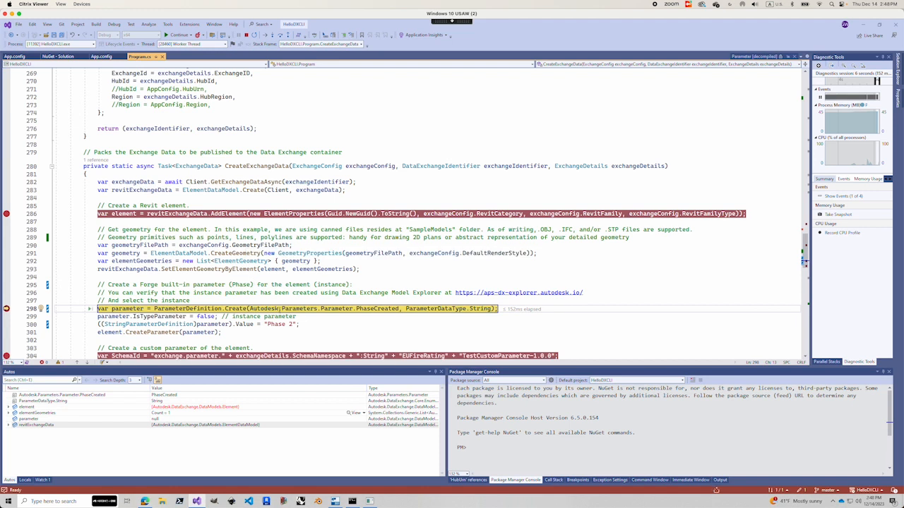
{"action": "mouse_move", "coordinate": [365, 308]}
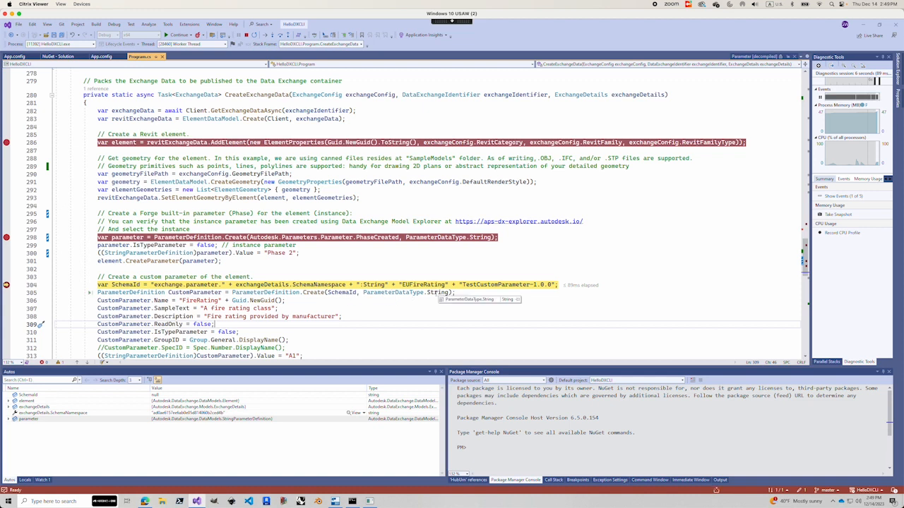
{"action": "scroll", "scroll_direction": "down", "scroll_amount": 3}
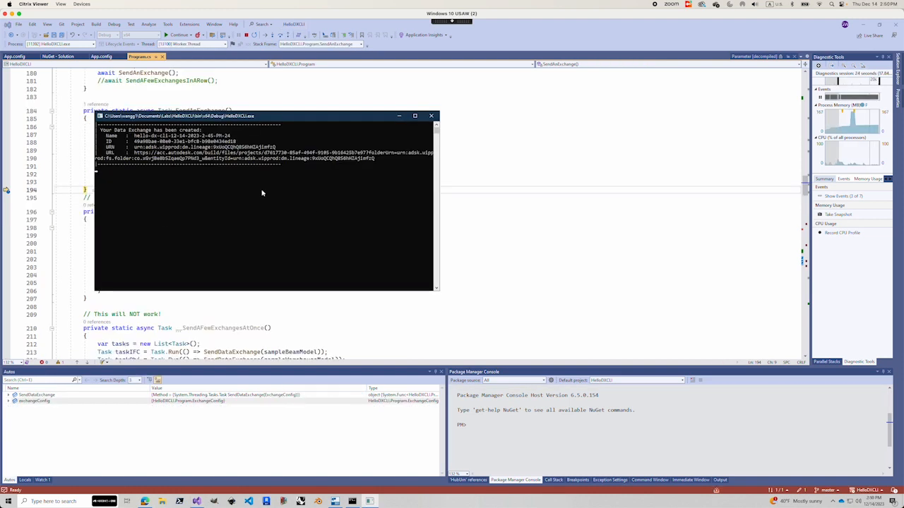
{"action": "mouse_move", "coordinate": [205, 170]}
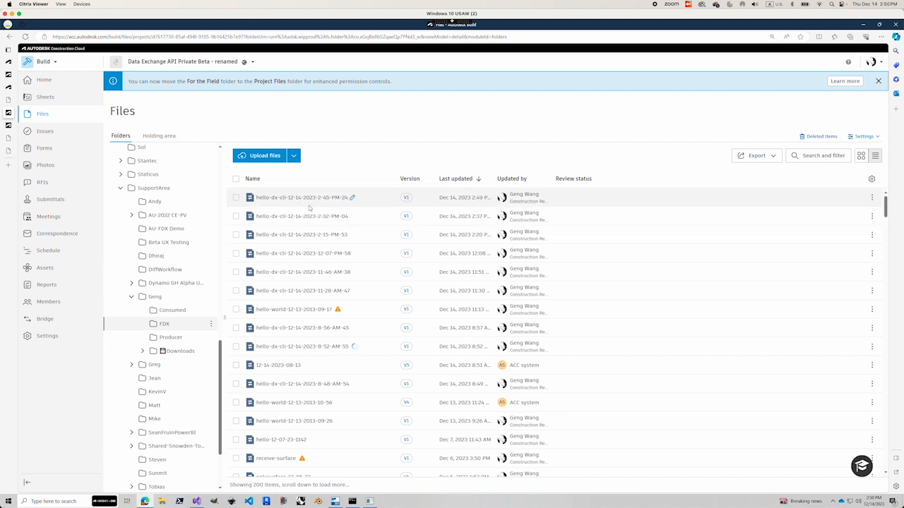
{"action": "mouse_move", "coordinate": [342, 411]}
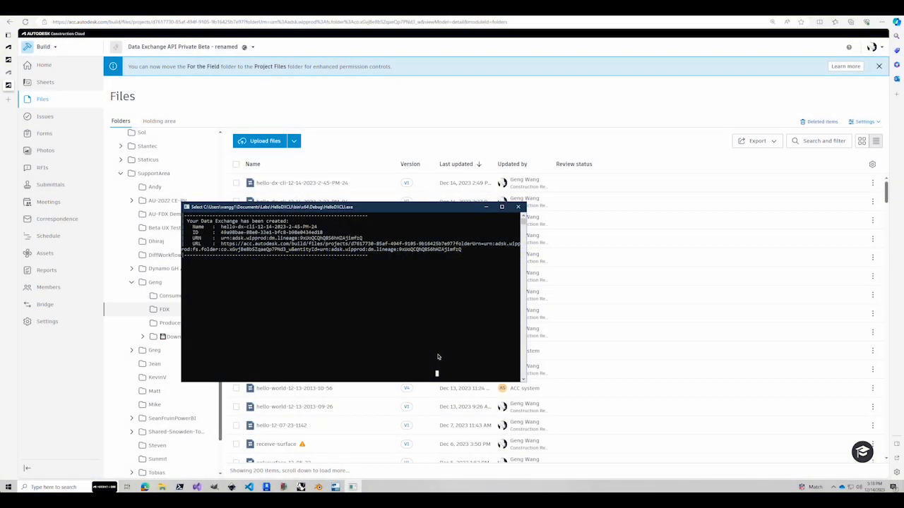
{"action": "mouse_move", "coordinate": [388, 286]}
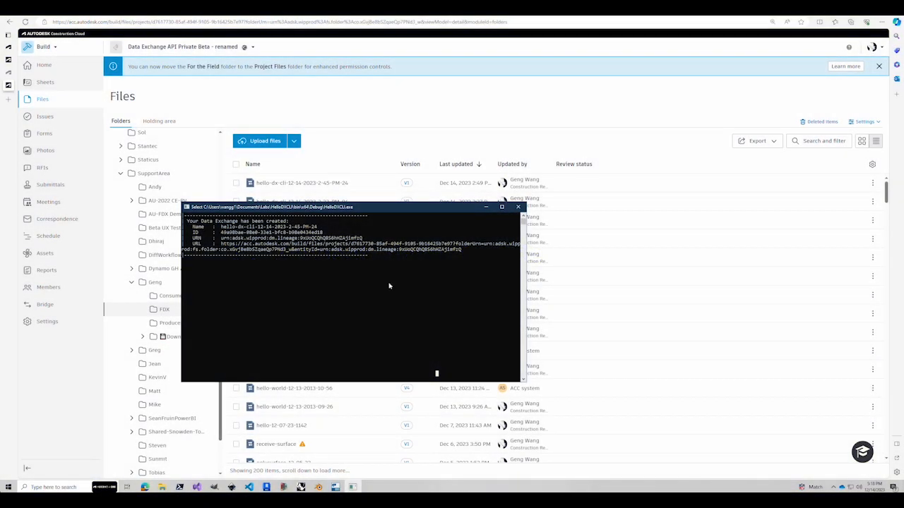
{"action": "mouse_move", "coordinate": [380, 270]}
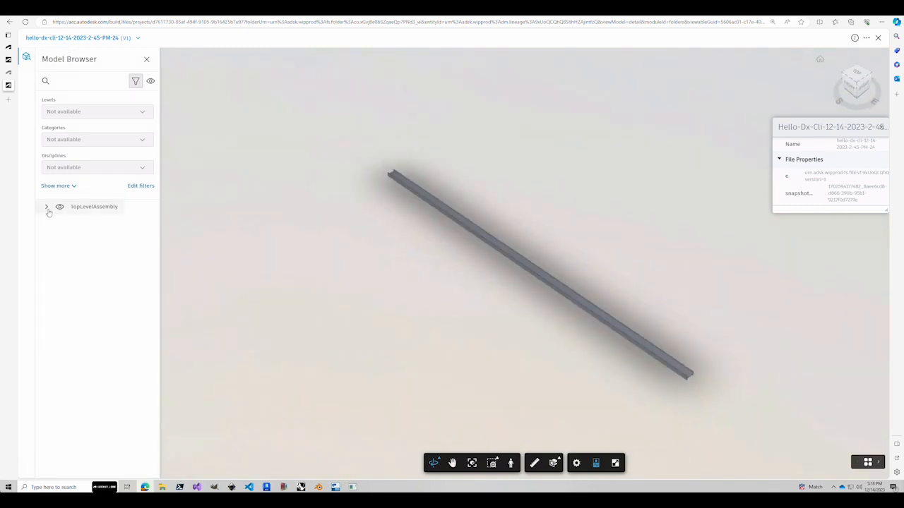
{"action": "left_click", "coordinate": [47, 207]}
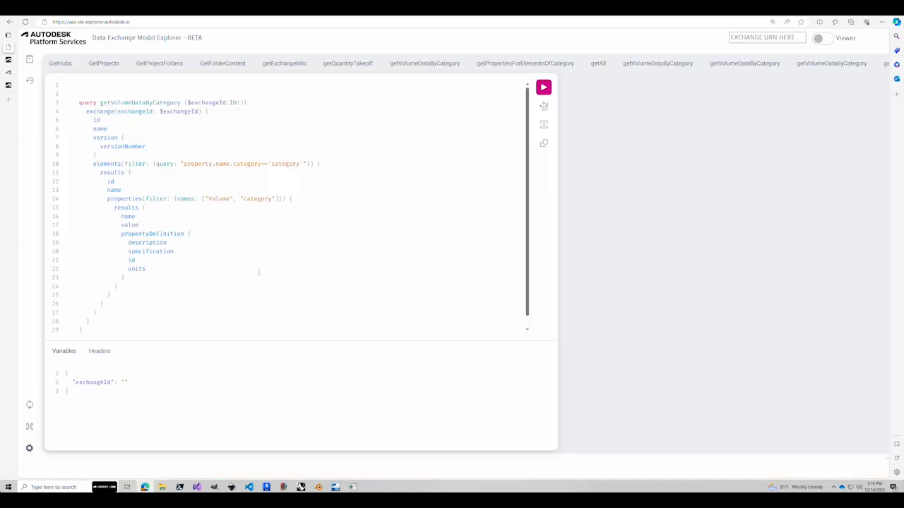
Step: Switch to the Model Explorer tab holding the getVolumeDataByCategory query
{"action": "left_click", "coordinate": [818, 38]}
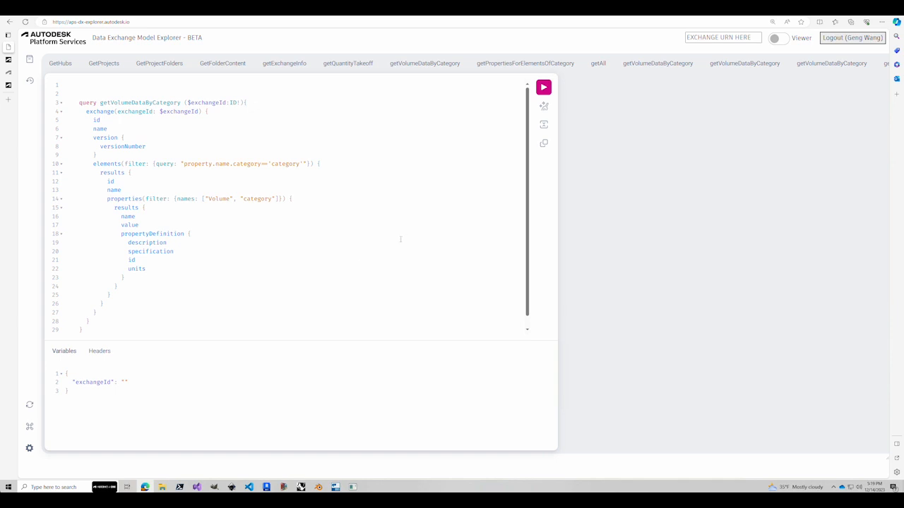
{"action": "mouse_move", "coordinate": [457, 233]}
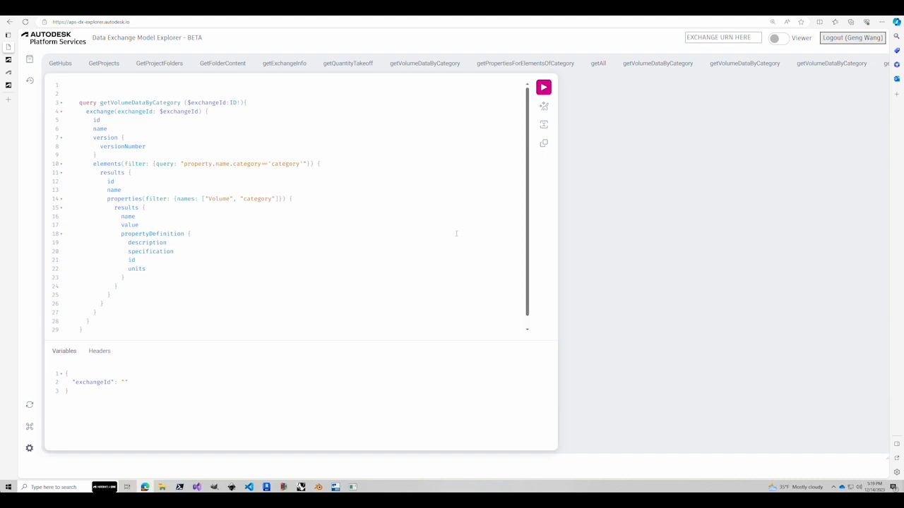
{"action": "mouse_move", "coordinate": [562, 224]}
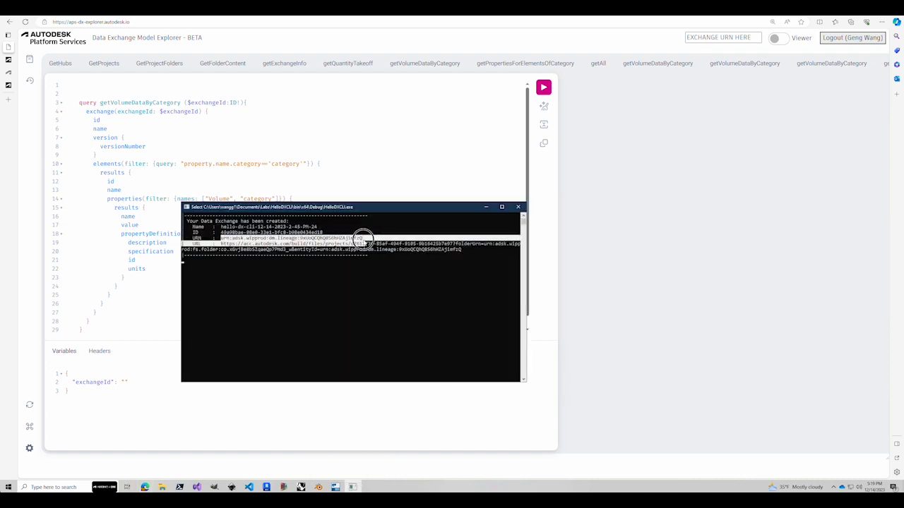
{"action": "mouse_move", "coordinate": [722, 37]}
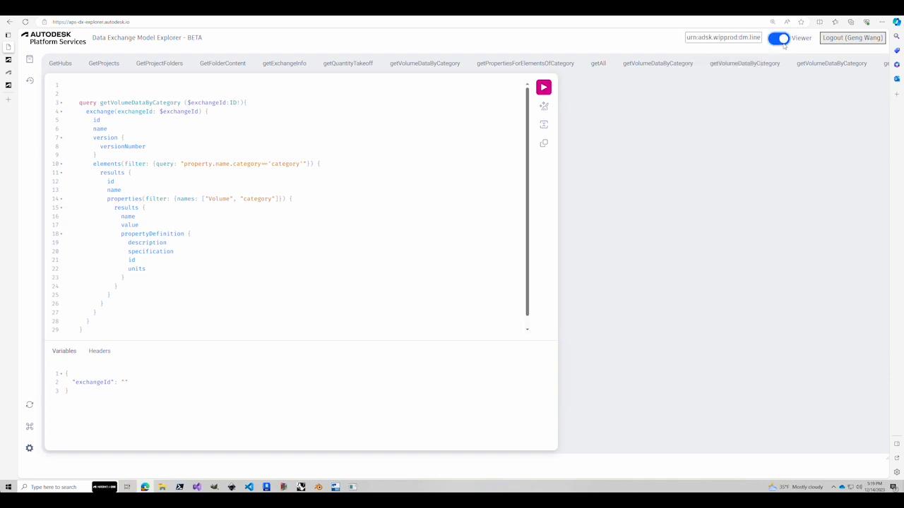
Step: Turn on the Viewer, open the Model browser, expand Structural Beam System, and show its Properties
{"action": "left_click", "coordinate": [778, 38]}
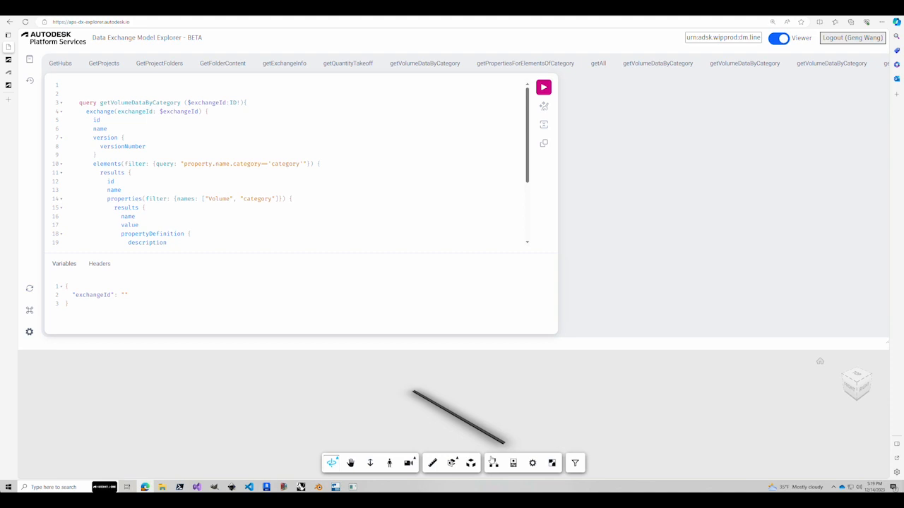
{"action": "left_click", "coordinate": [494, 463]}
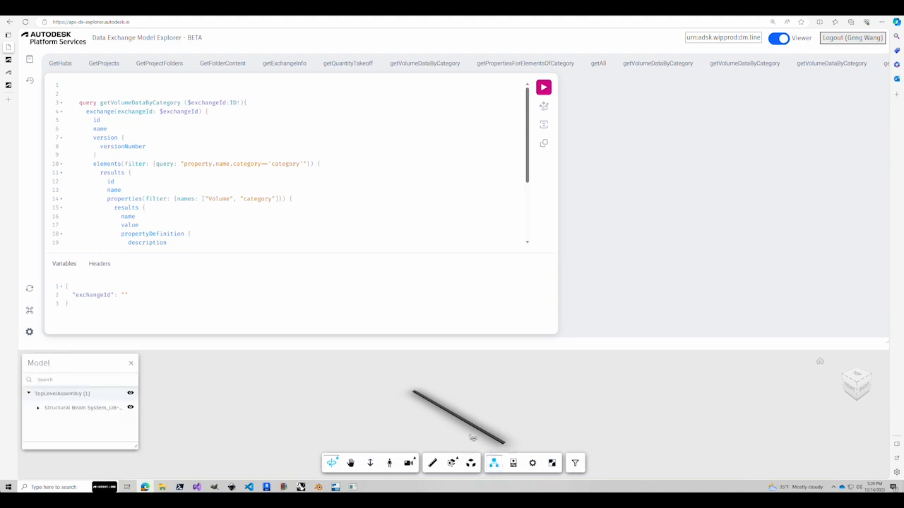
{"action": "left_click", "coordinate": [81, 407]}
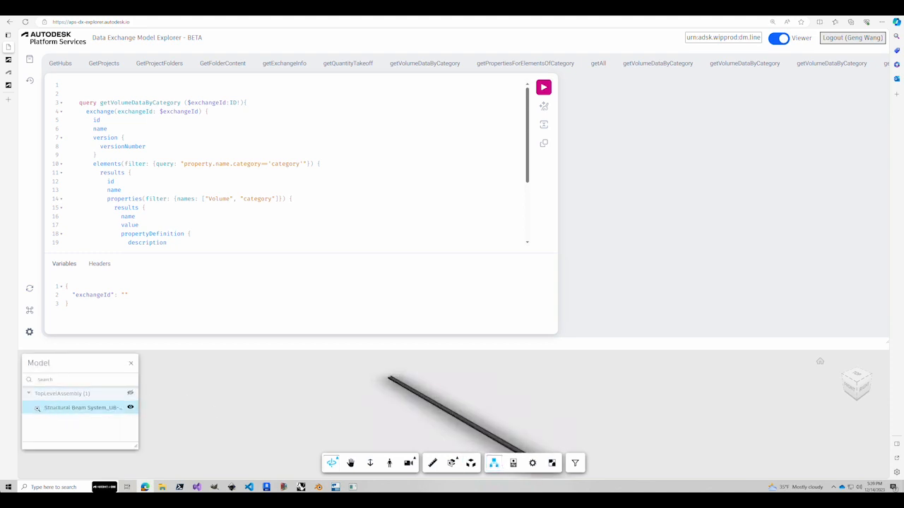
{"action": "left_click", "coordinate": [38, 408]}
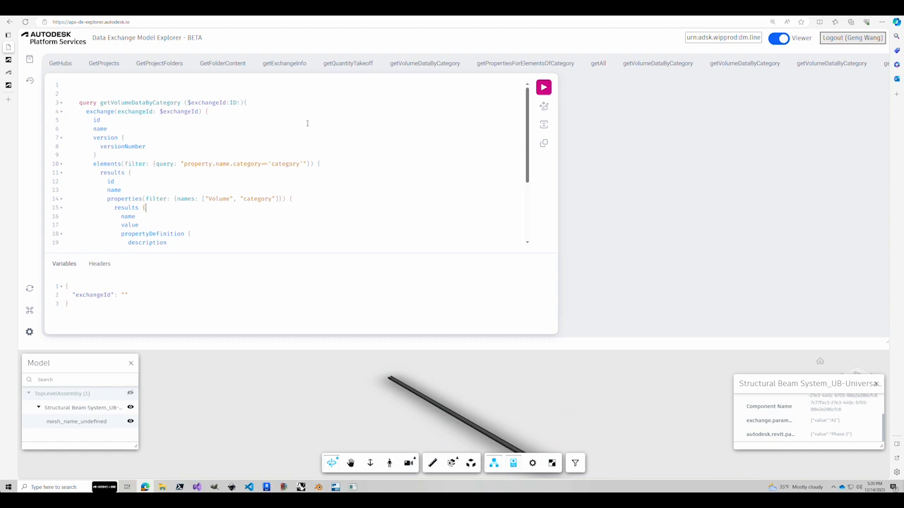
{"action": "scroll", "scroll_direction": "down", "scroll_amount": 3}
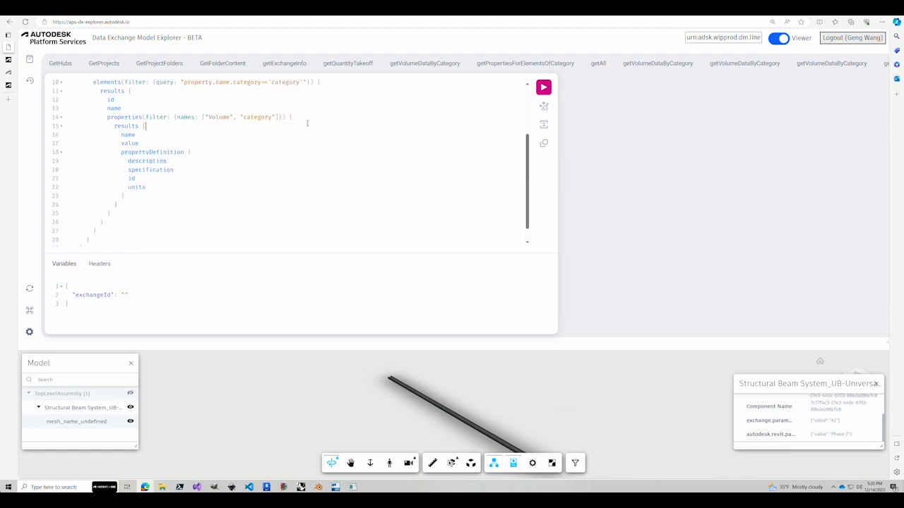
{"action": "scroll", "scroll_direction": "up", "scroll_amount": 3}
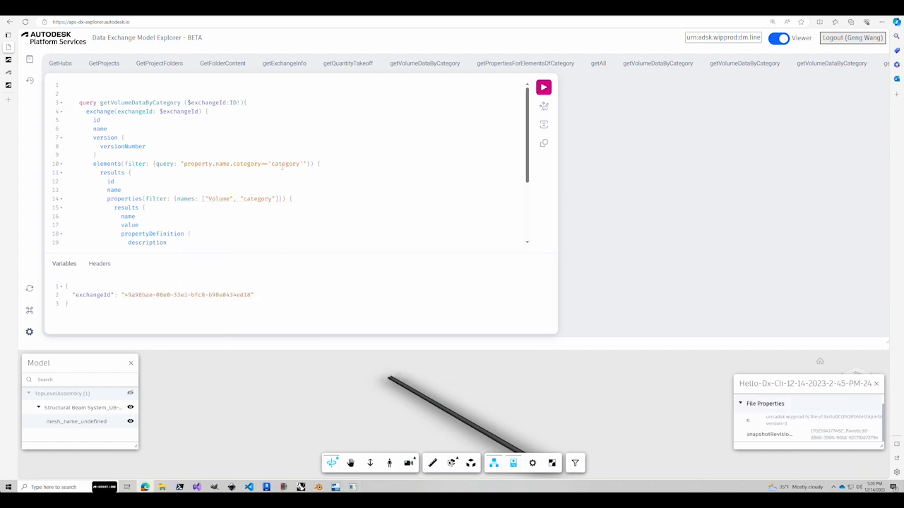
Step: Enter the exchange ID in Variables and run getAll, finding category Structural Beam System
{"action": "left_click", "coordinate": [248, 296]}
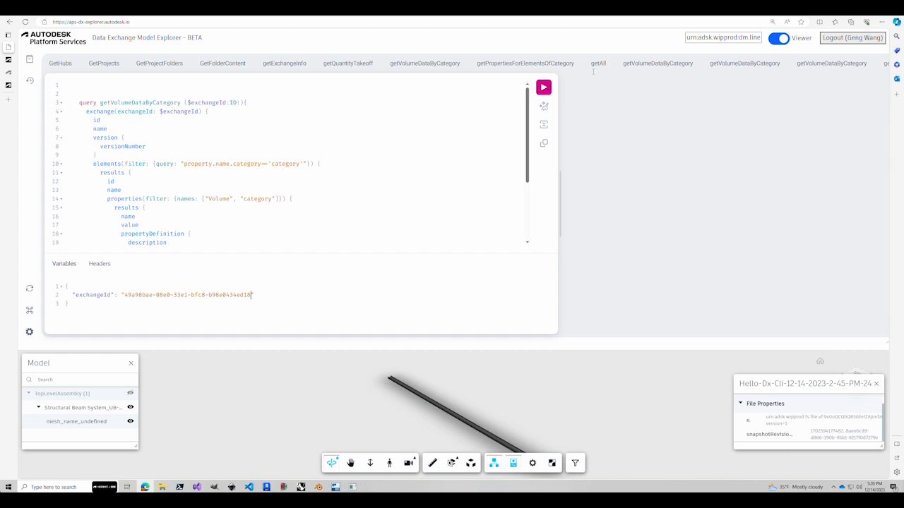
{"action": "left_click", "coordinate": [598, 63]}
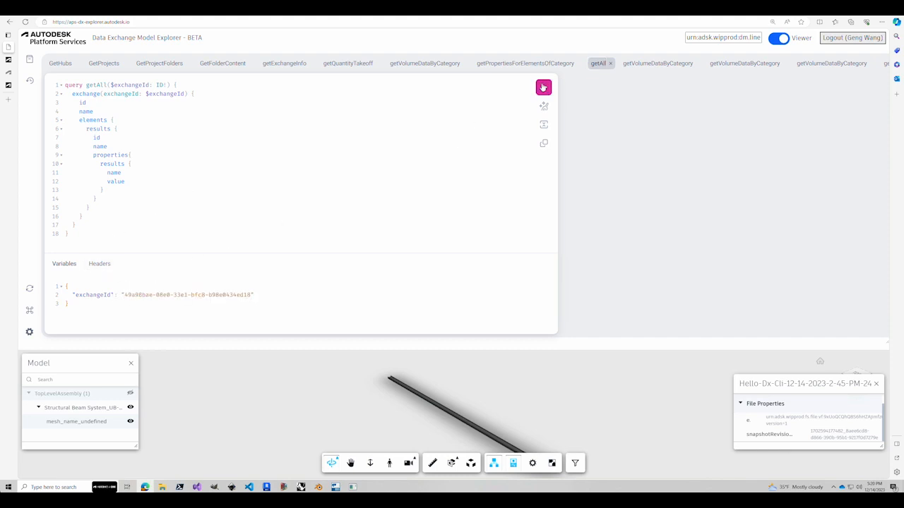
{"action": "left_click", "coordinate": [543, 87]}
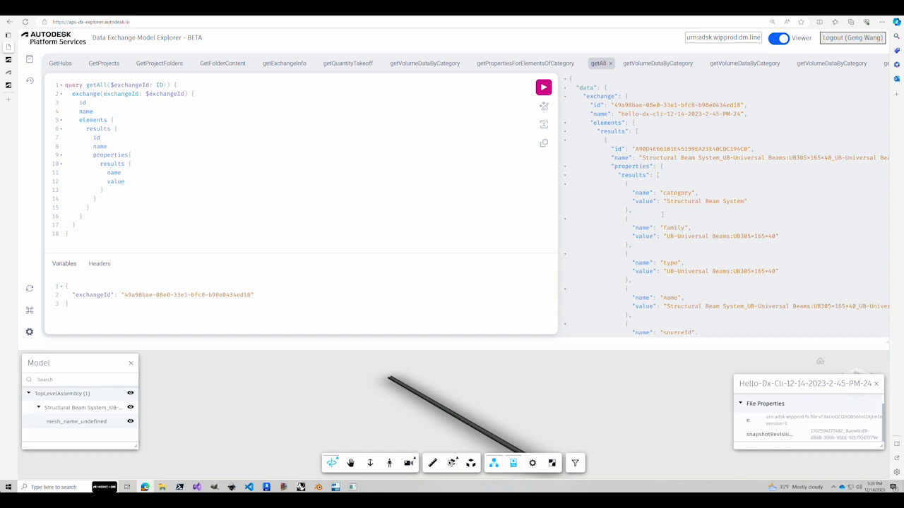
{"action": "scroll", "scroll_direction": "down", "scroll_amount": 3}
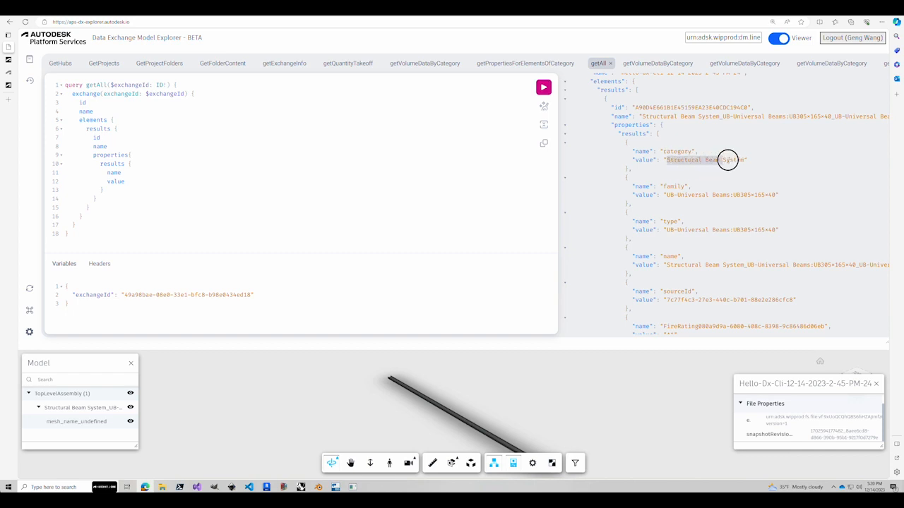
{"action": "mouse_move", "coordinate": [727, 159]}
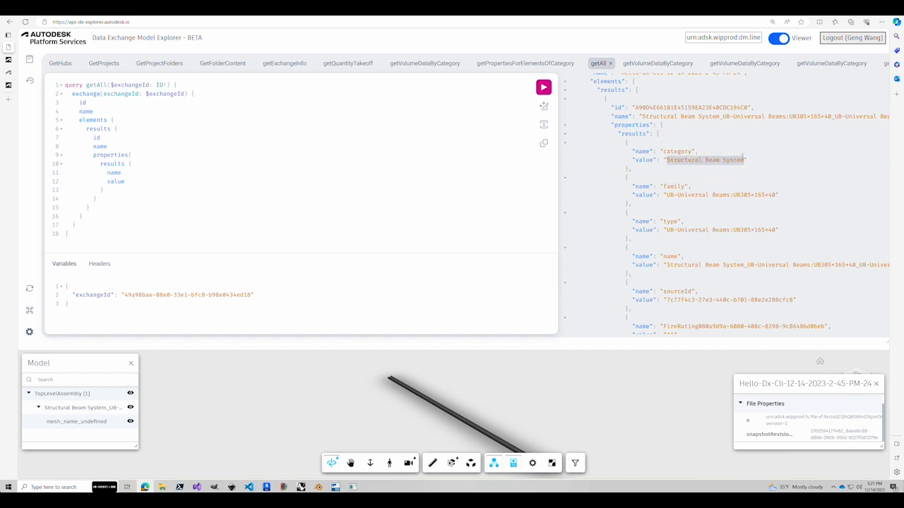
{"action": "mouse_move", "coordinate": [657, 63]}
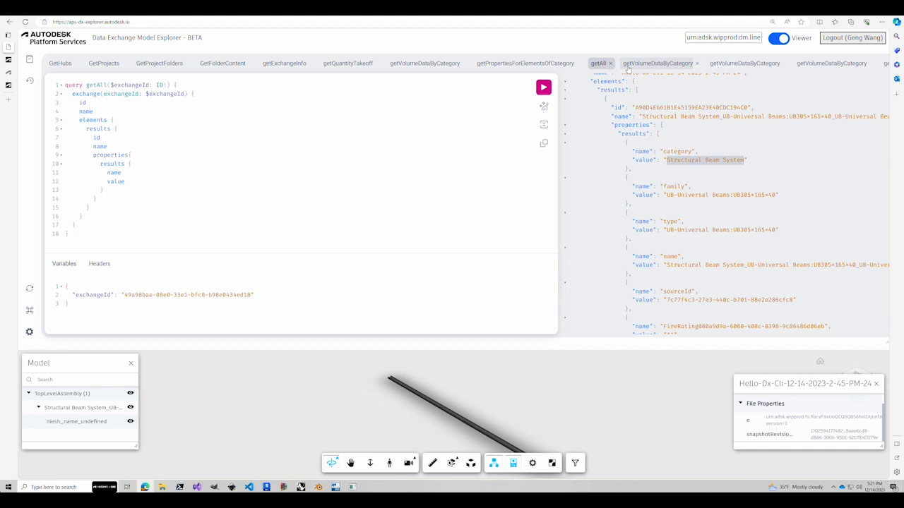
Step: Set the getPropertiesForElementsOfCategory category to Structural Beam System
{"action": "left_click", "coordinate": [525, 63]}
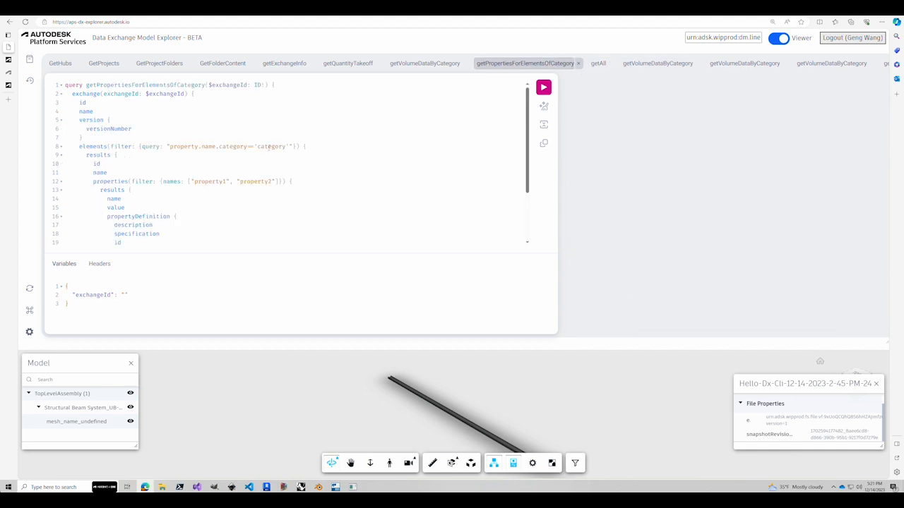
{"action": "type", "text": "Structural Beam System"}
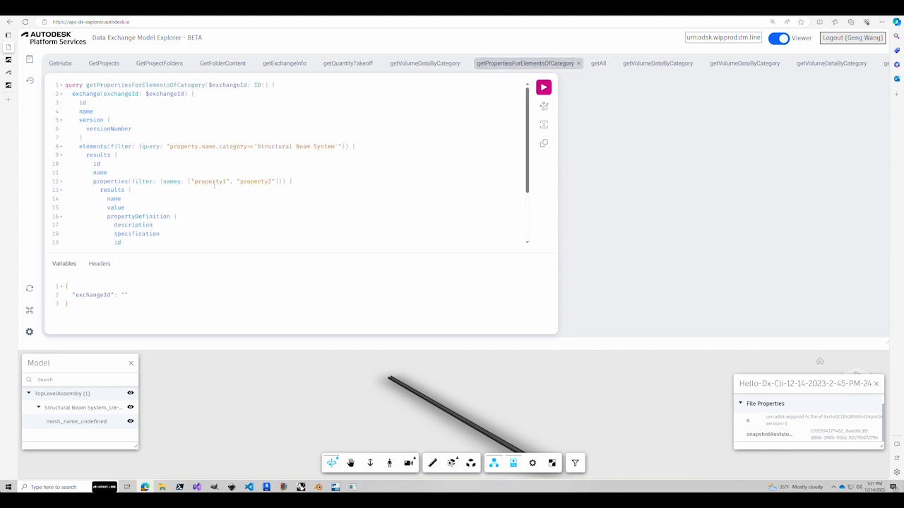
{"action": "double_click", "coordinate": [208, 181]}
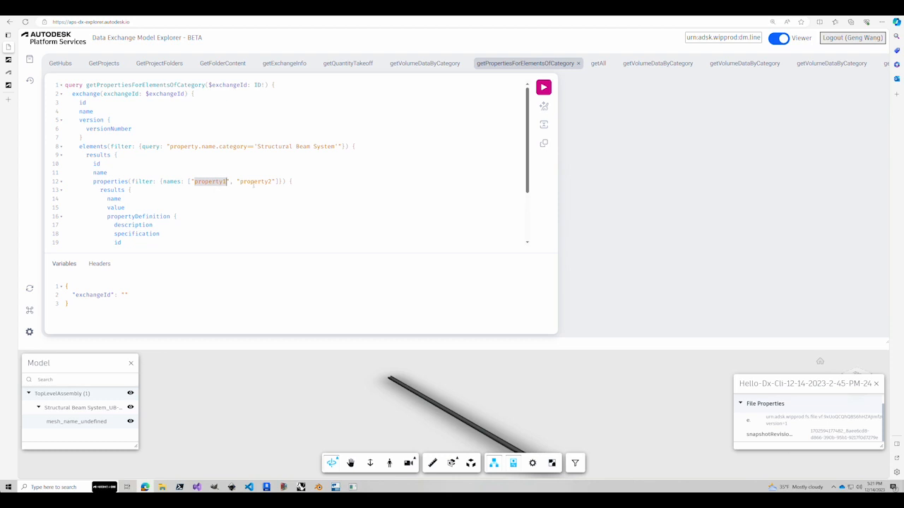
Step: Replace the property placeholders with Phase Created and the FireRating name from getAll
{"action": "left_click", "coordinate": [598, 63]}
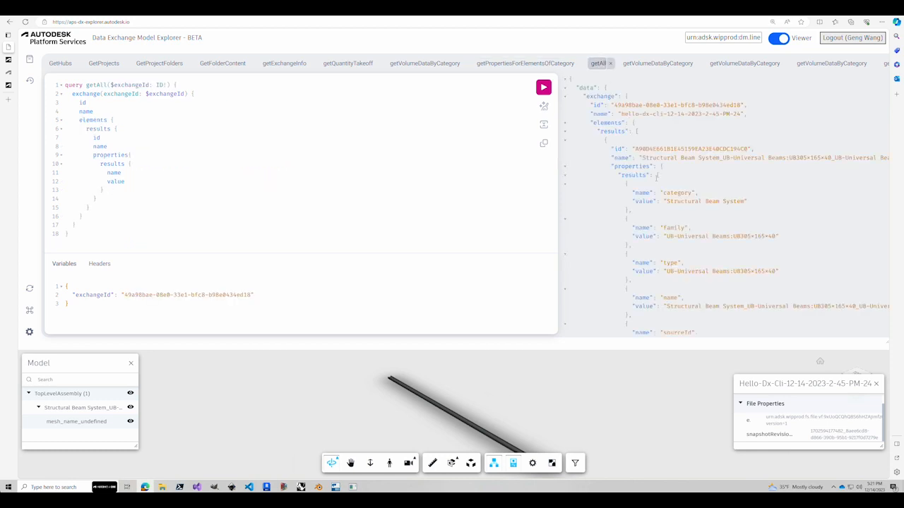
{"action": "scroll", "scroll_direction": "down", "scroll_amount": 3}
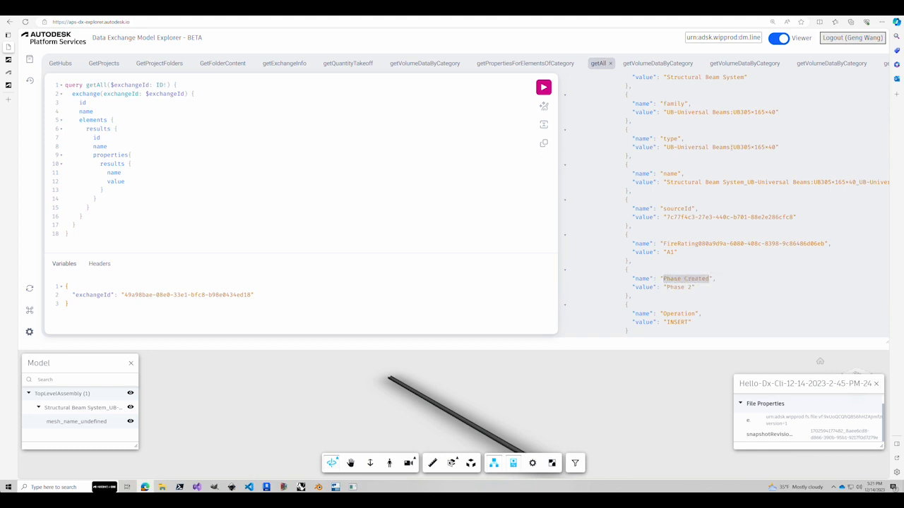
{"action": "left_click", "coordinate": [524, 63]}
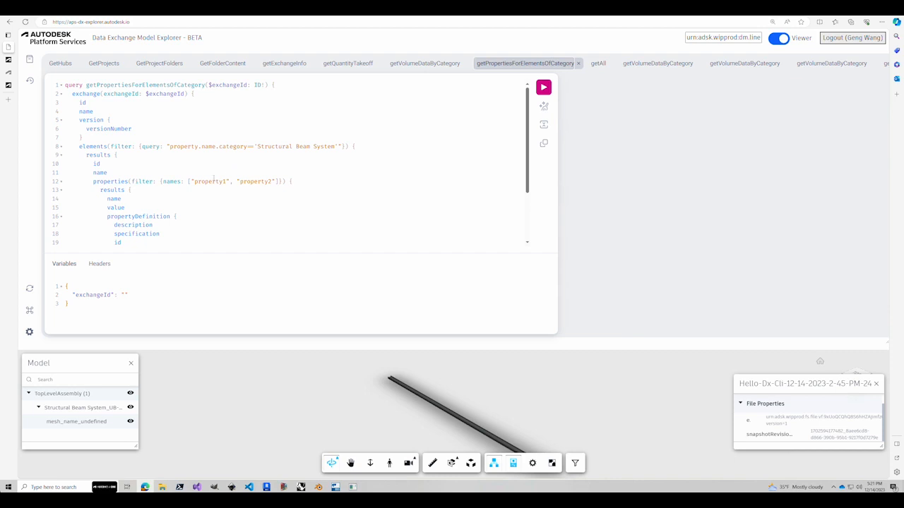
{"action": "type", "text": "Phase Created"}
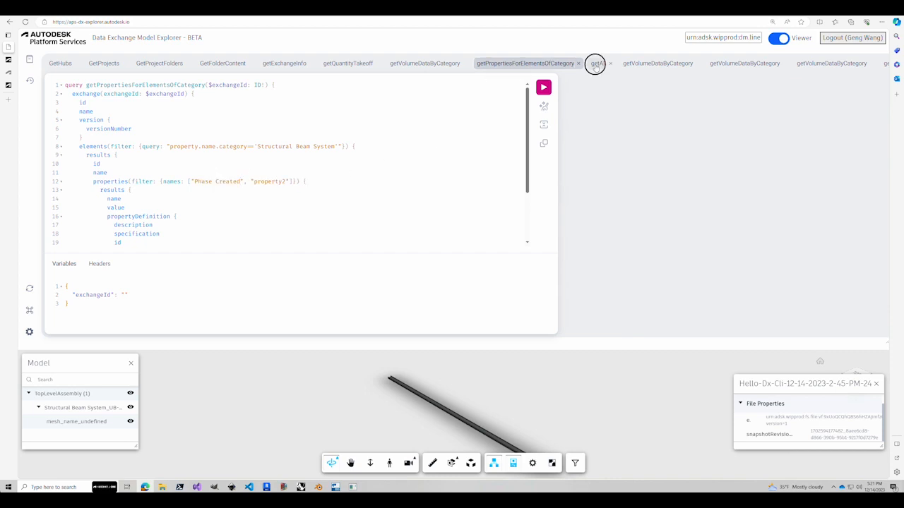
{"action": "left_click", "coordinate": [598, 63]}
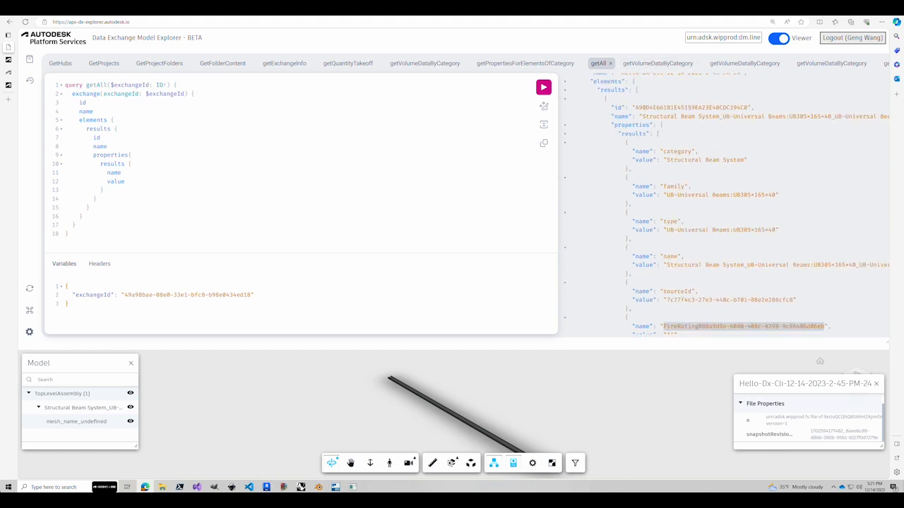
{"action": "left_click", "coordinate": [524, 63]}
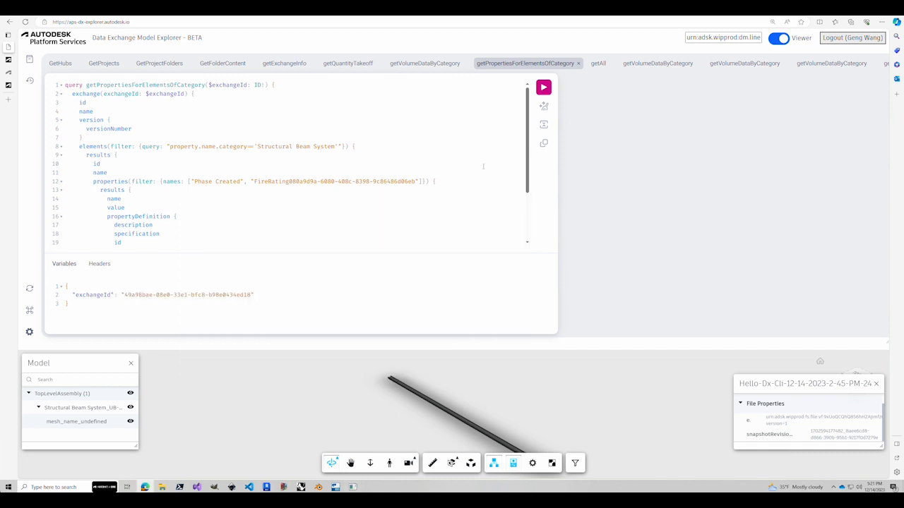
Step: Run getPropertiesForElementsOfCategory and scroll the JSON to FireRating A1 and Phase Created Phase 2
{"action": "left_click", "coordinate": [543, 87]}
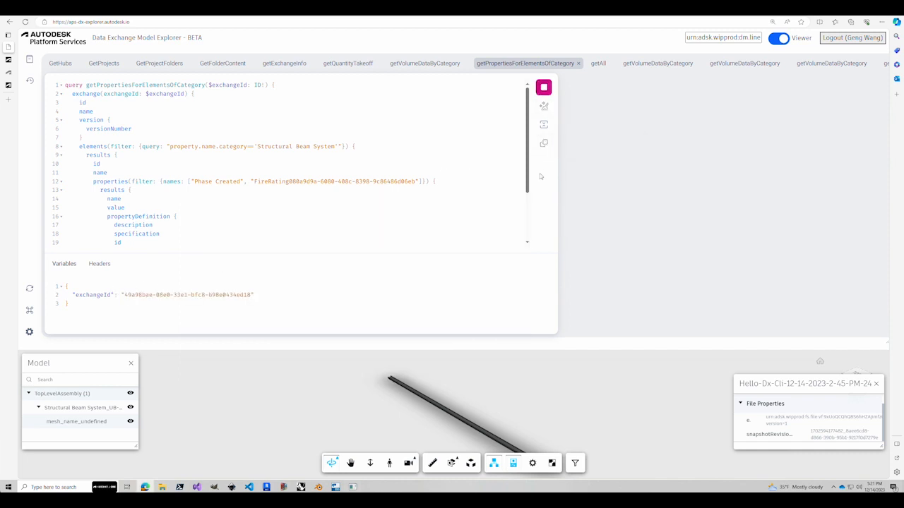
{"action": "left_click", "coordinate": [543, 87]}
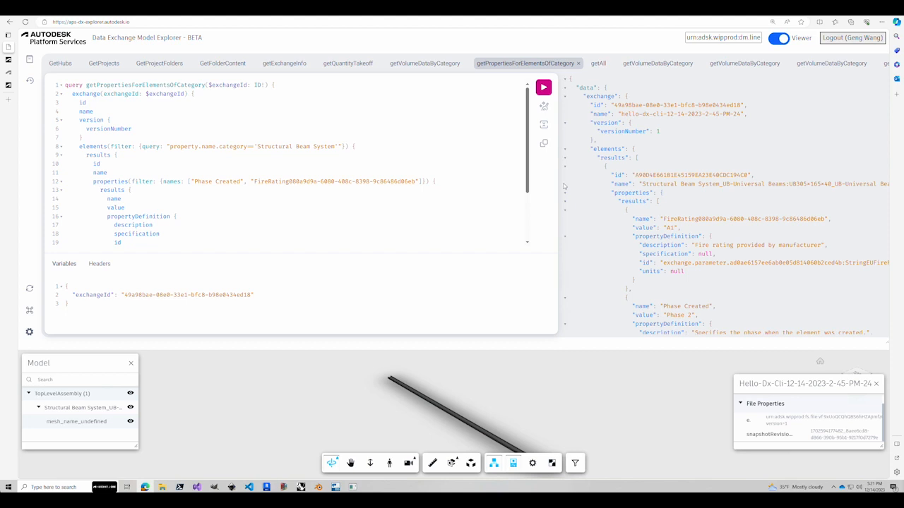
{"action": "scroll", "scroll_direction": "down", "scroll_amount": 3}
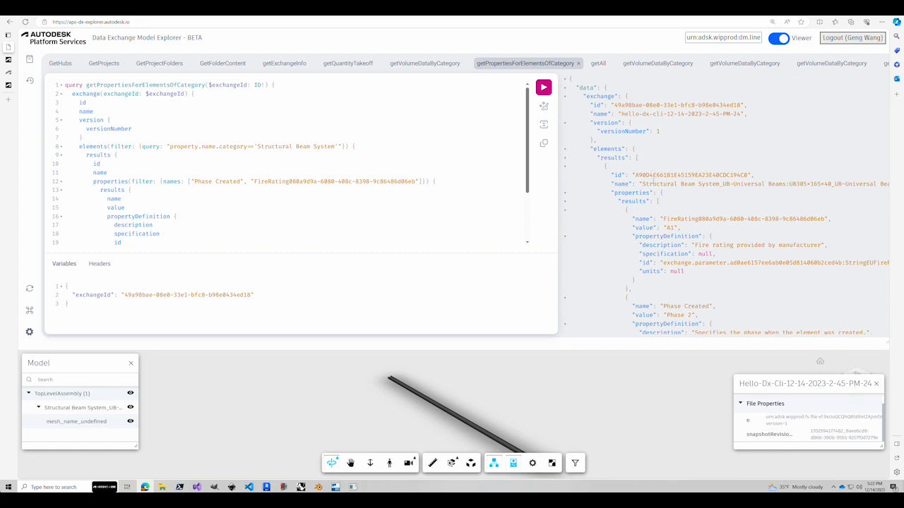
{"action": "scroll", "scroll_direction": "down", "scroll_amount": 3}
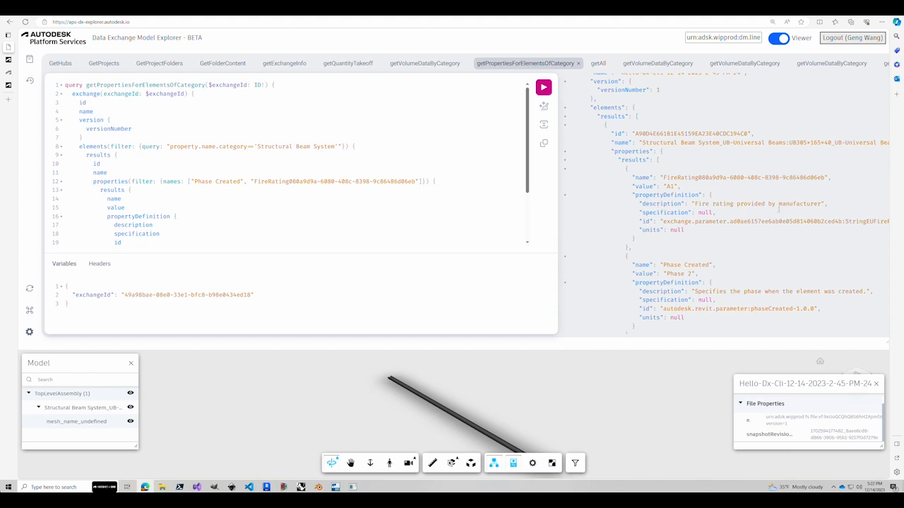
{"action": "mouse_move", "coordinate": [360, 71]}
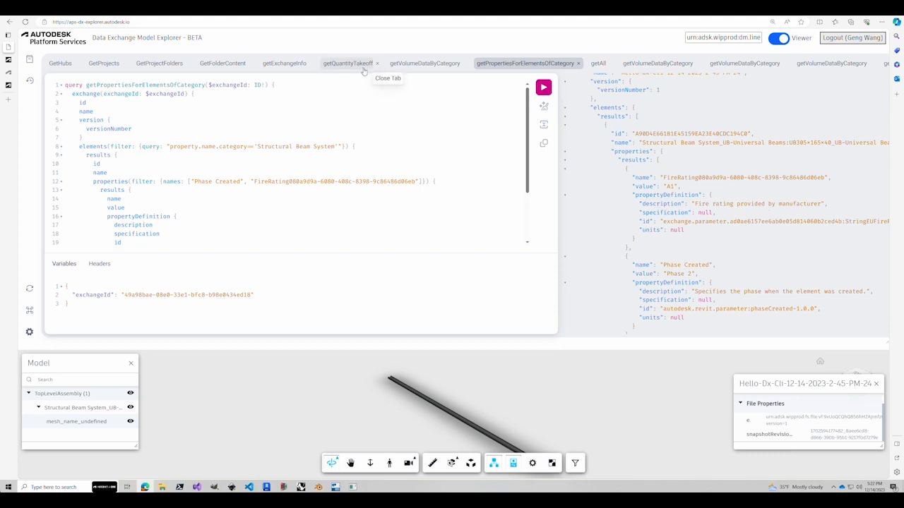